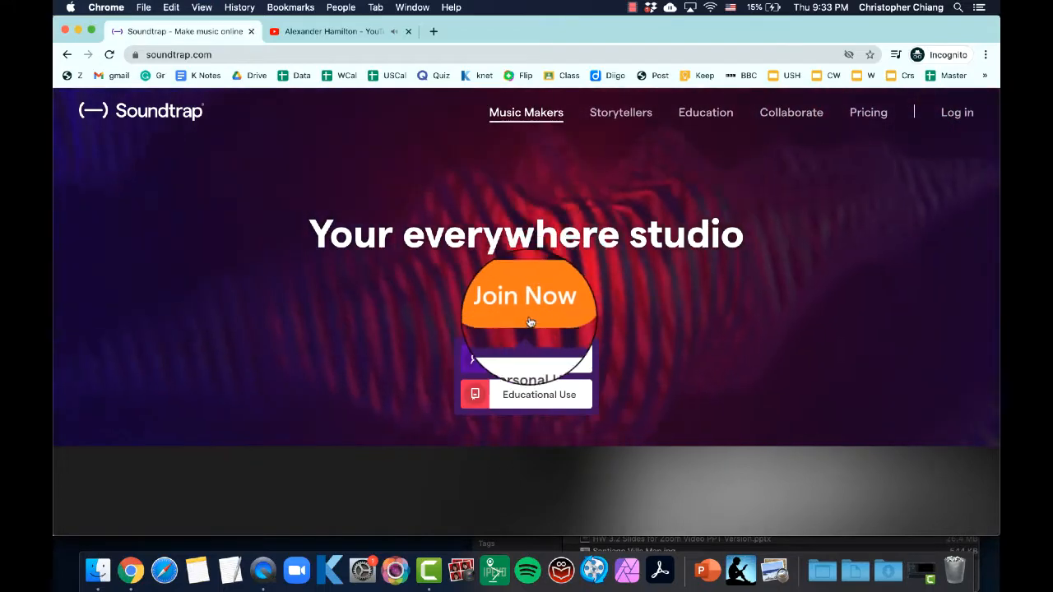
pyautogui.click(539, 394)
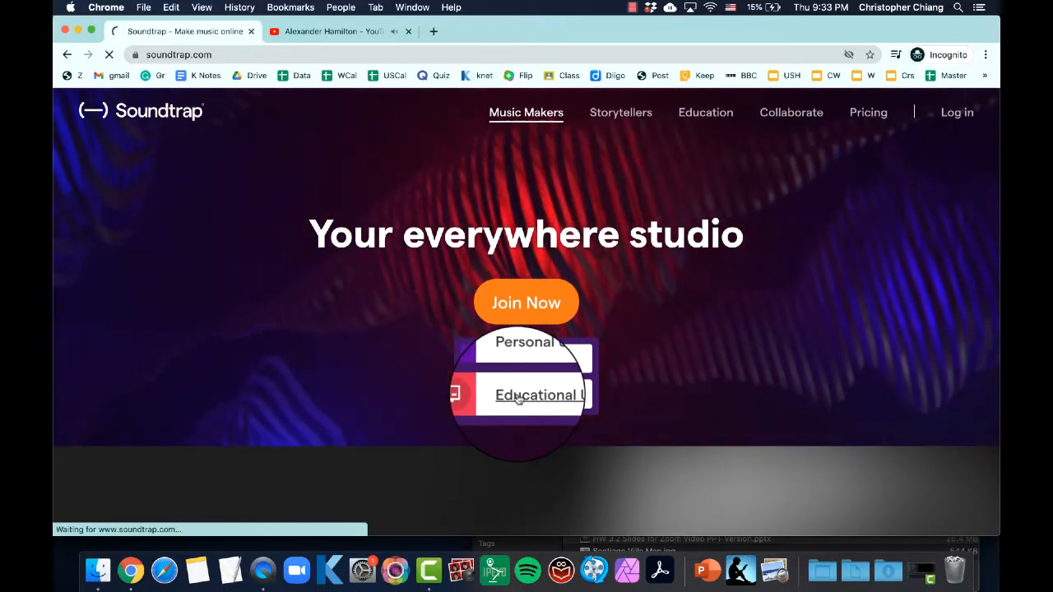
pyautogui.click(534, 394)
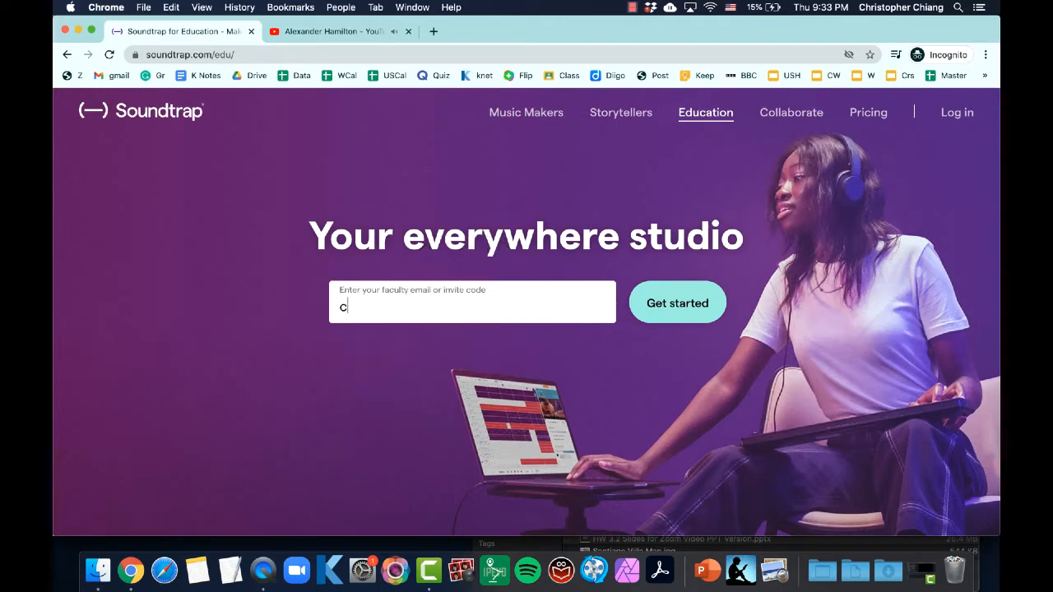
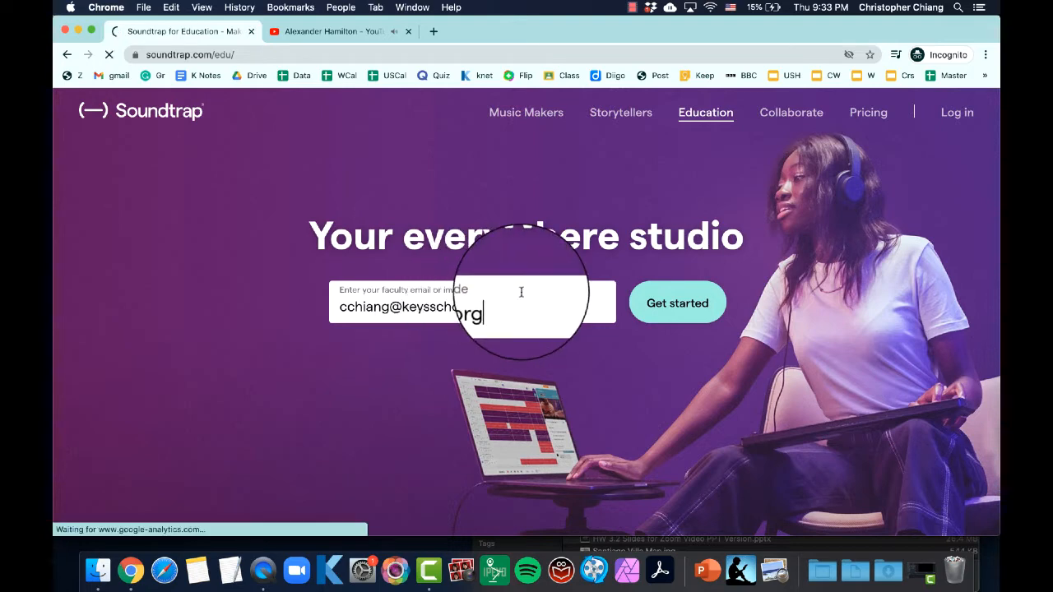
pyautogui.click(678, 303)
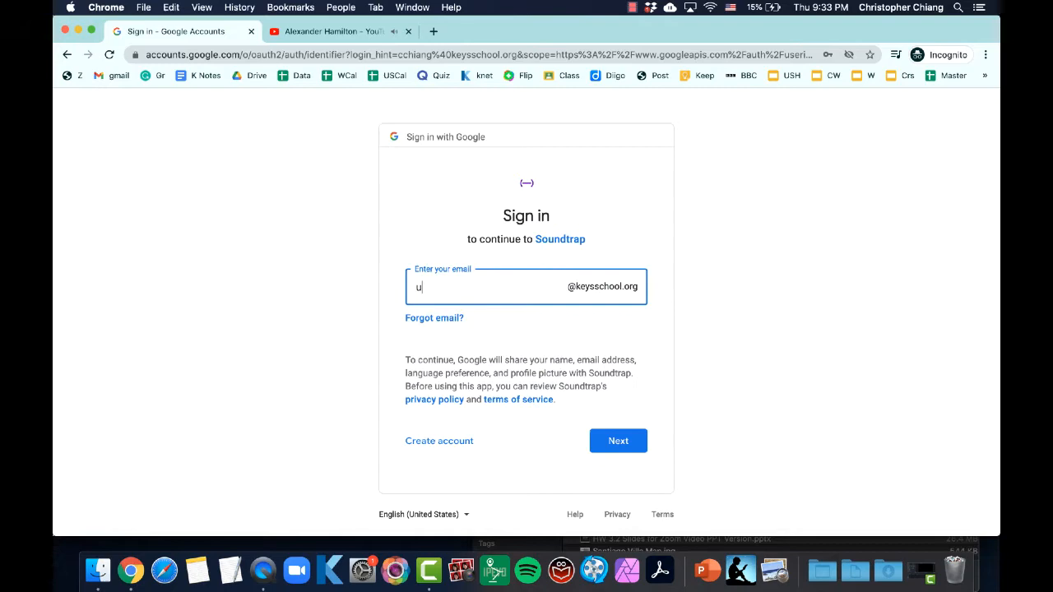
pyautogui.write('sername')
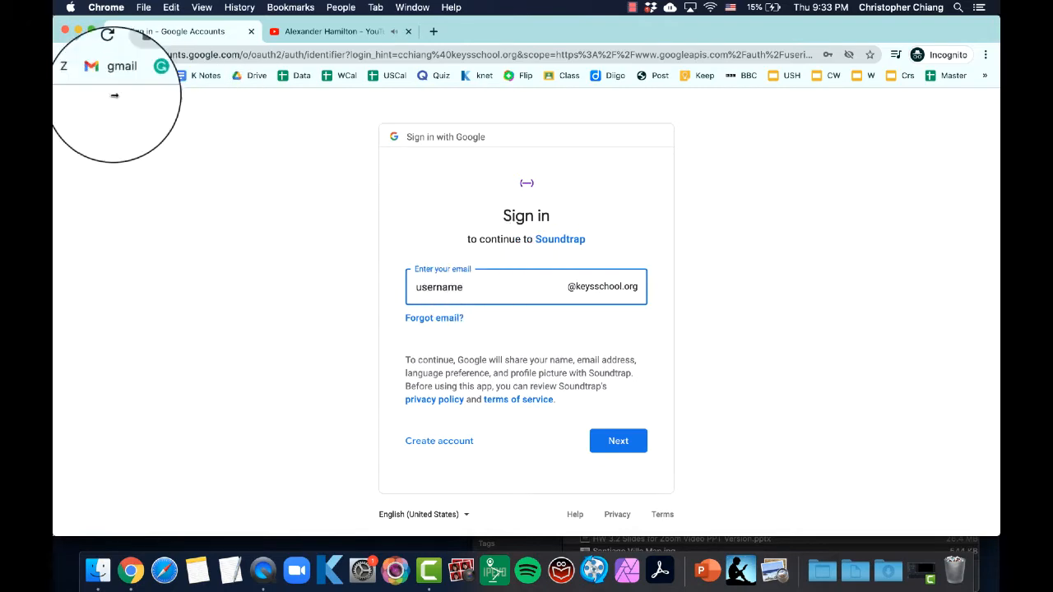
pyautogui.click(69, 55)
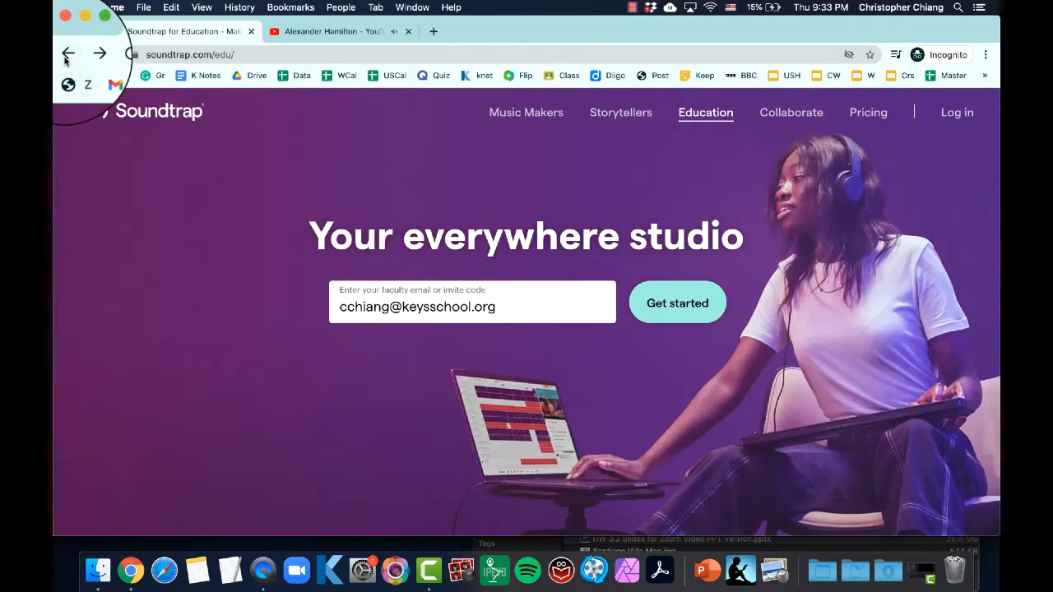
pyautogui.click(69, 54)
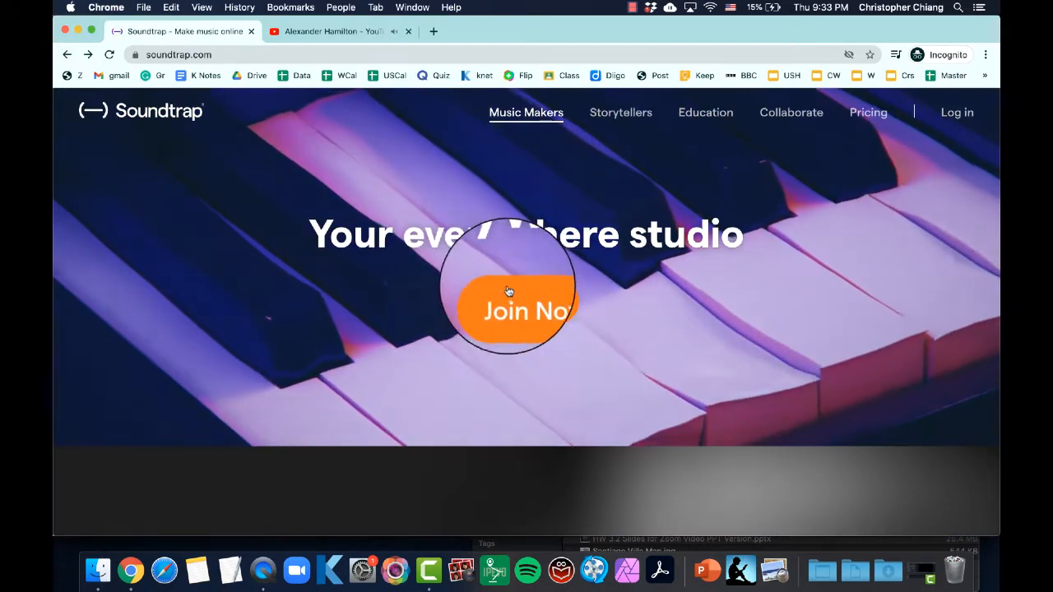
# Sign in with the school Google account and land on the Soundtrap profile page.
pyautogui.click(526, 311)
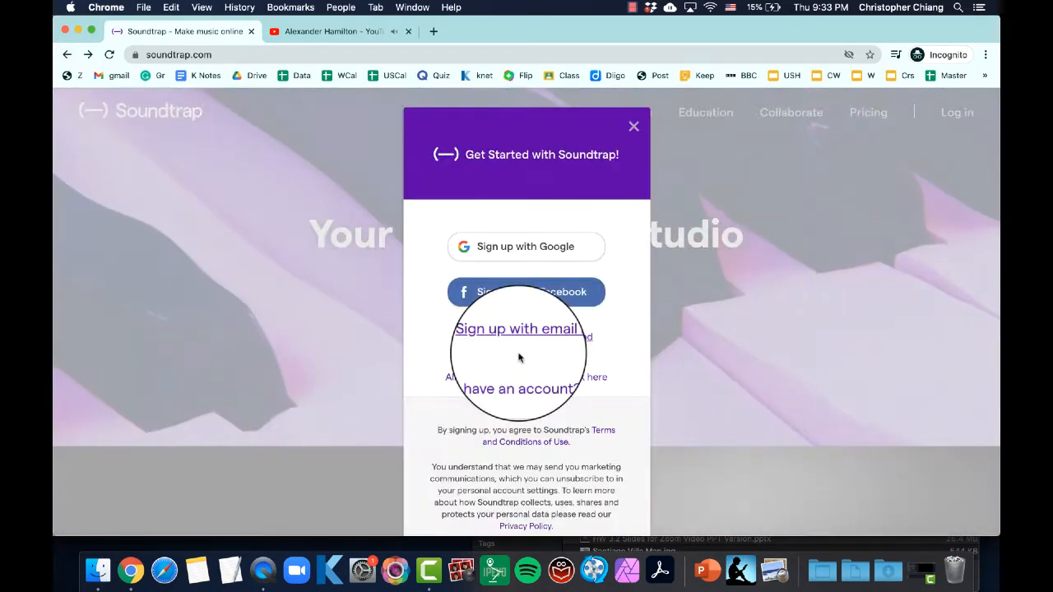
pyautogui.click(526, 247)
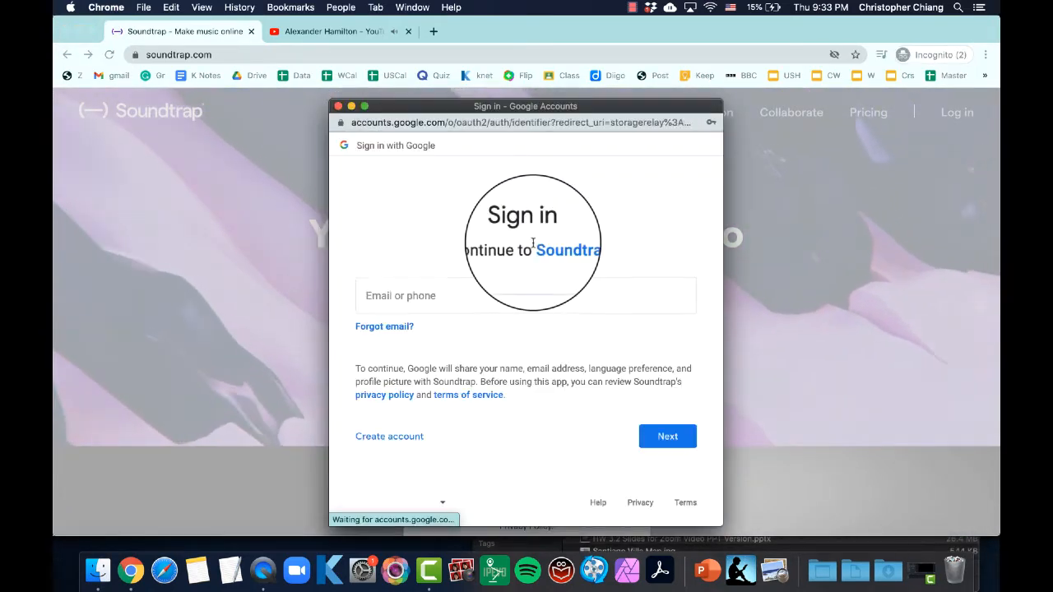
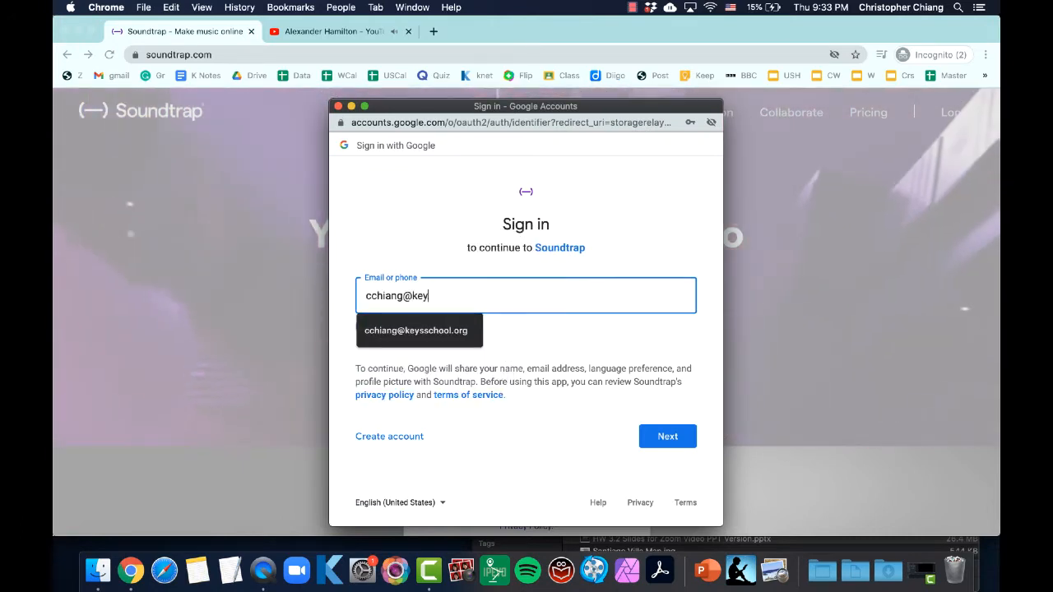
pyautogui.click(668, 436)
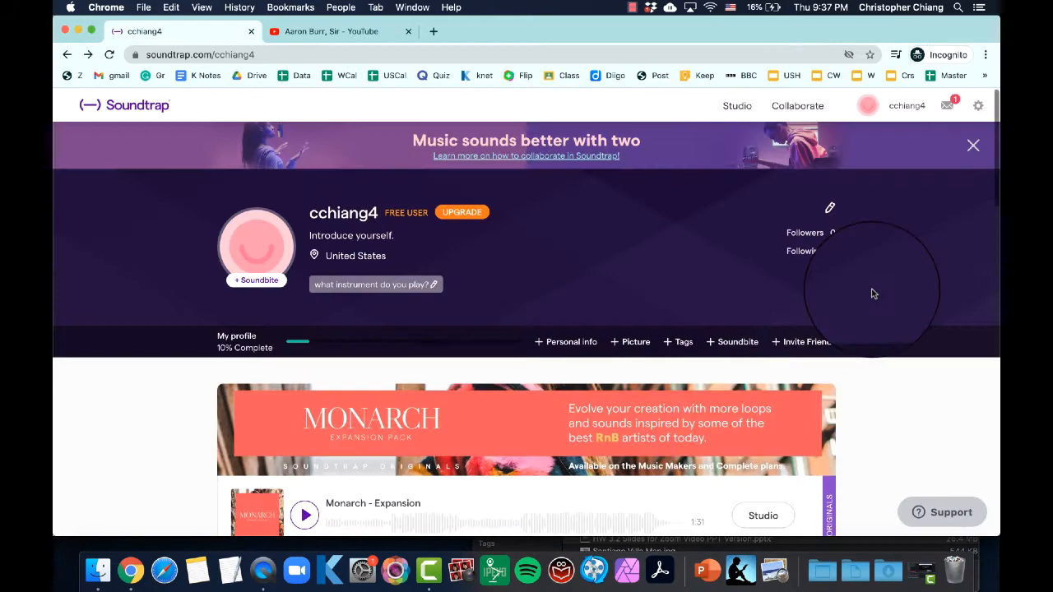
pyautogui.scroll(-3)
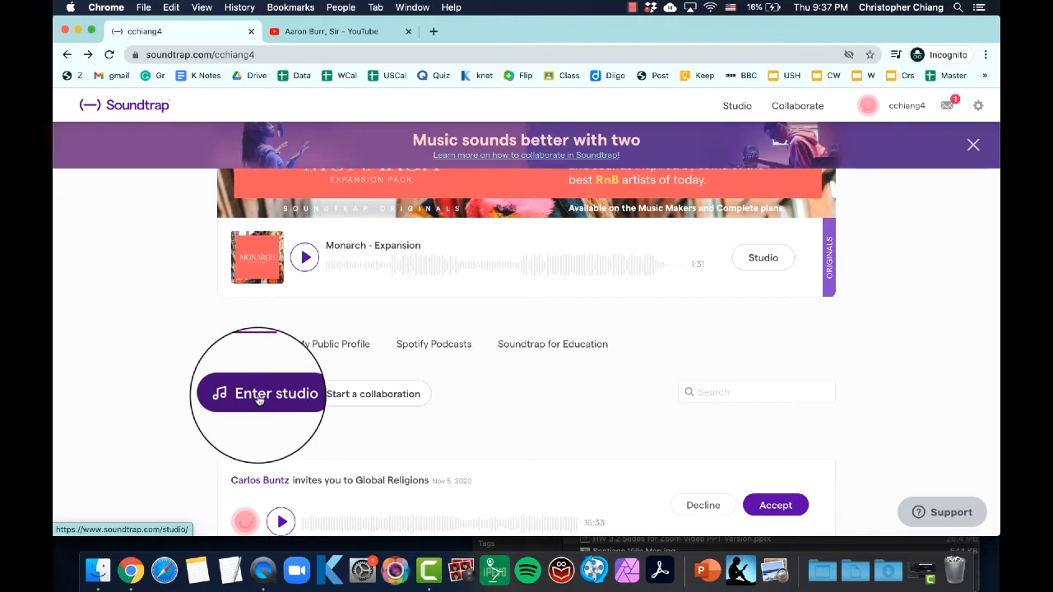
# Enter the studio and add a new voice track to the untitled podcast project.
pyautogui.click(276, 393)
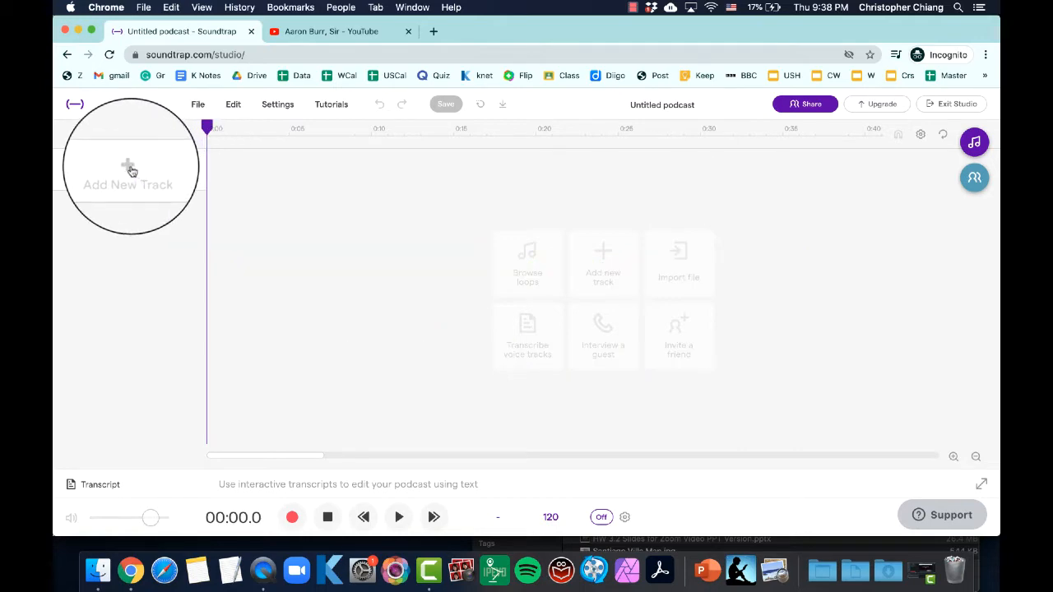
pyautogui.click(128, 171)
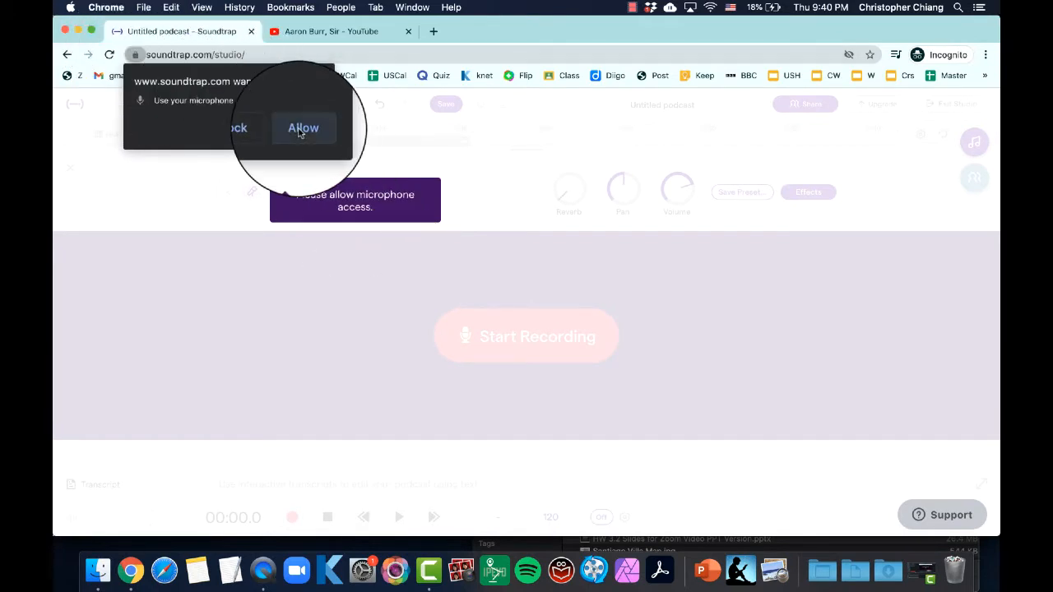
# Allow microphone access and record roughly 41 seconds of voice on the podcast track.
pyautogui.click(303, 128)
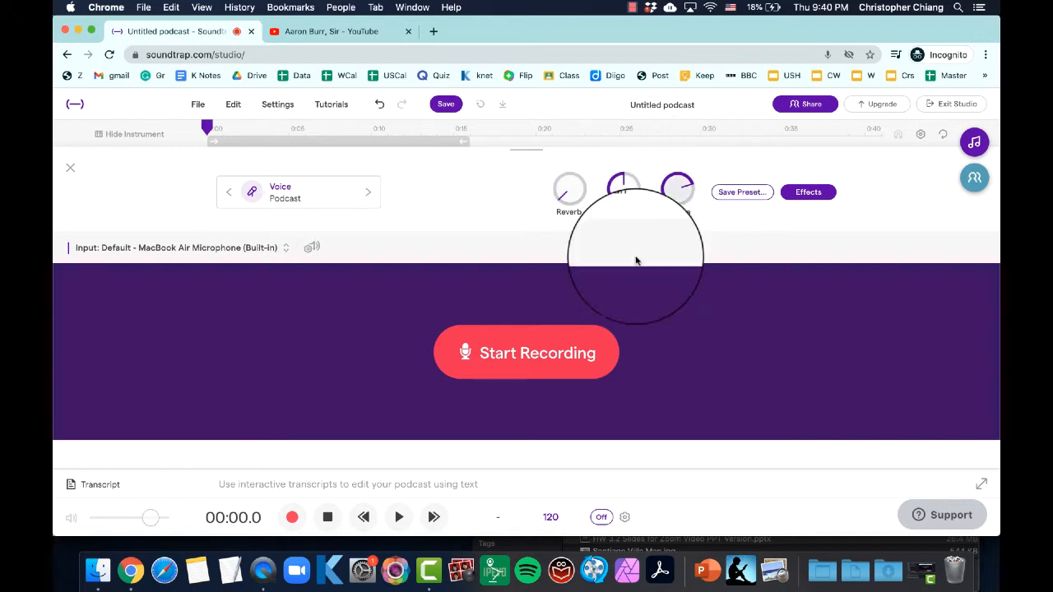
pyautogui.click(526, 352)
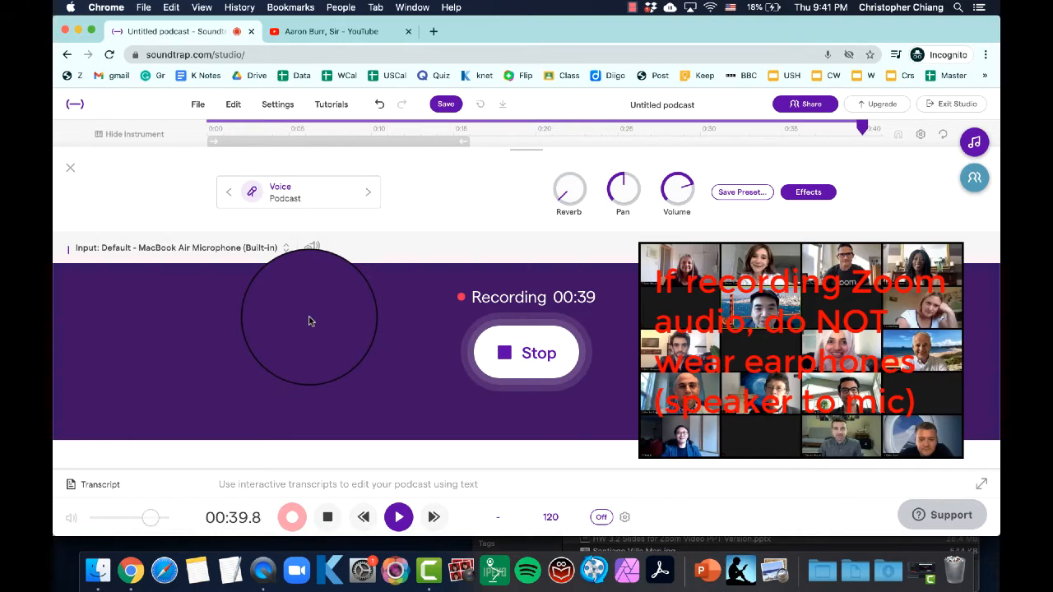
pyautogui.click(527, 352)
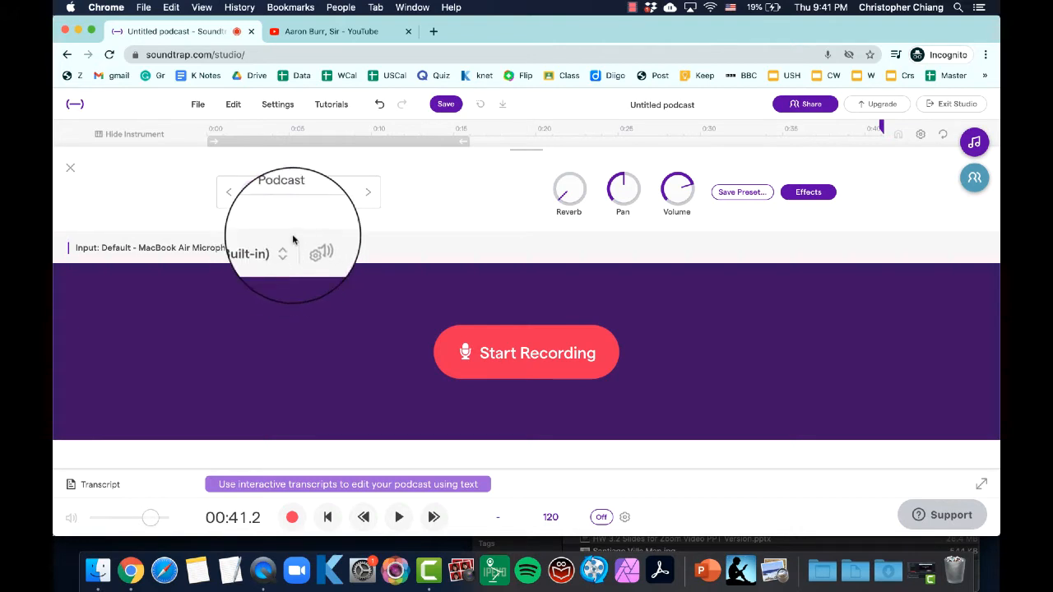
# Review the available microphone inputs and return to the Mic track with its recorded clip.
pyautogui.click(283, 247)
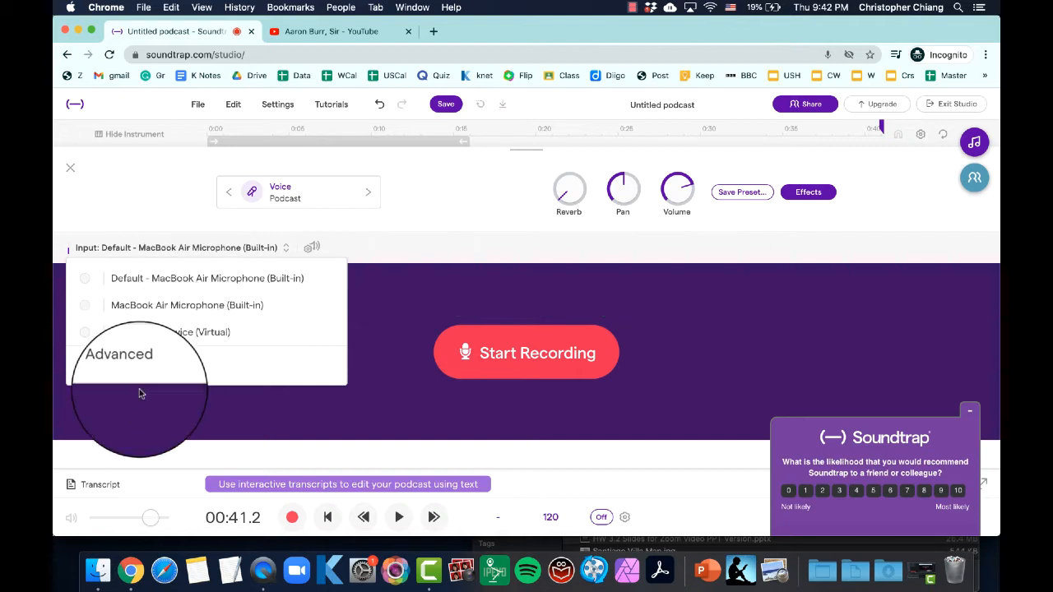
pyautogui.click(527, 352)
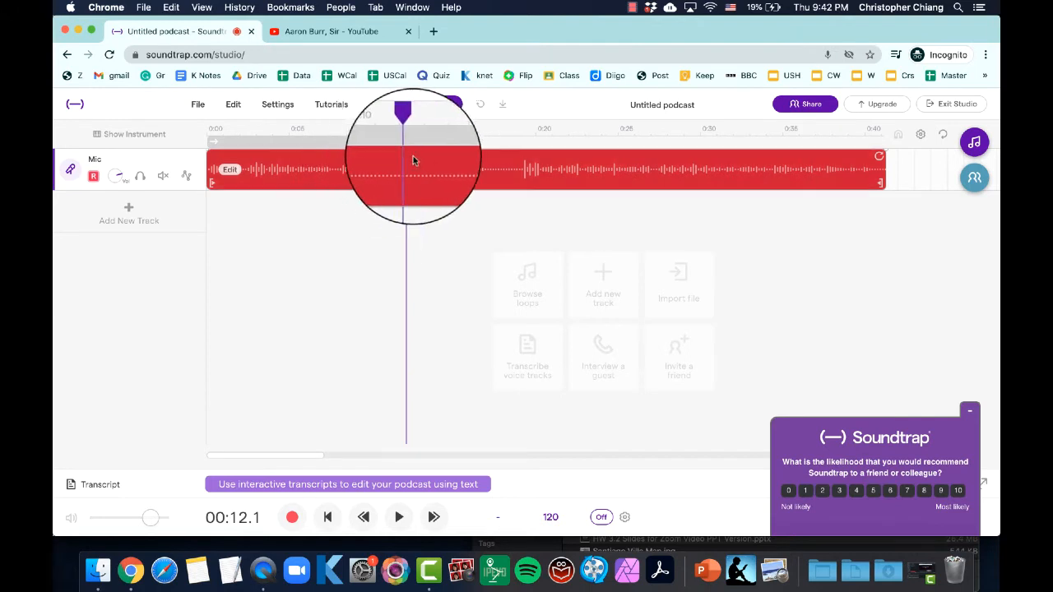
# Split the recorded region at about 14 seconds and rename the track Master Dialogue.
pyautogui.click(234, 105)
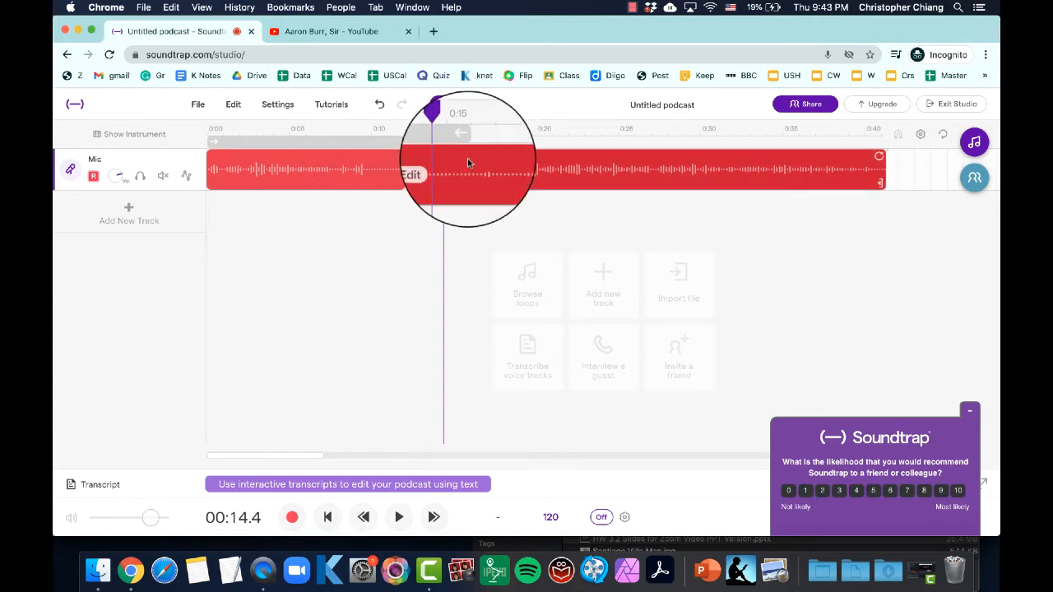
pyautogui.rightClick(469, 169)
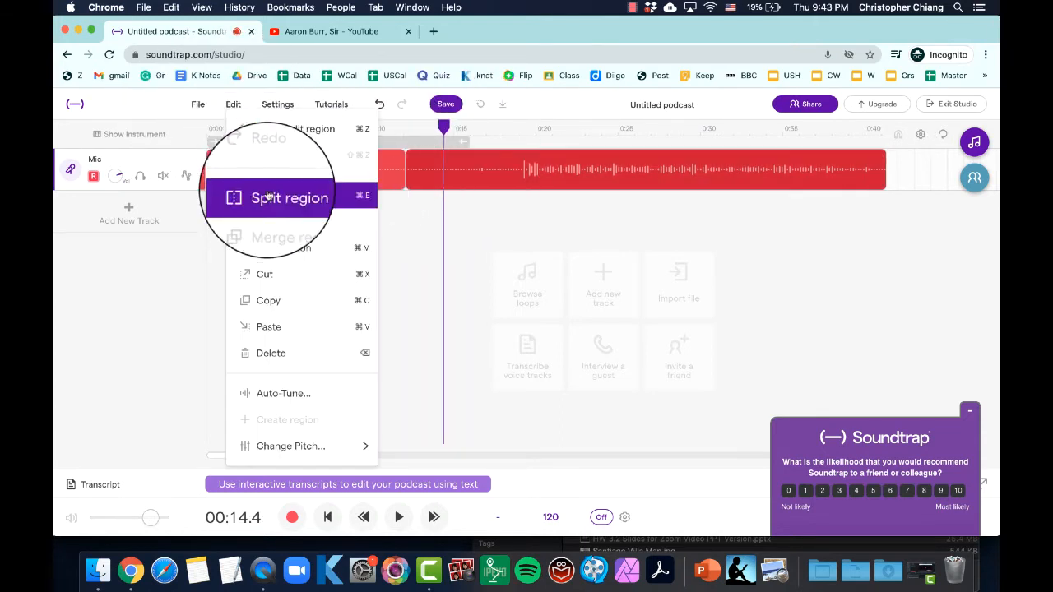
pyautogui.click(290, 197)
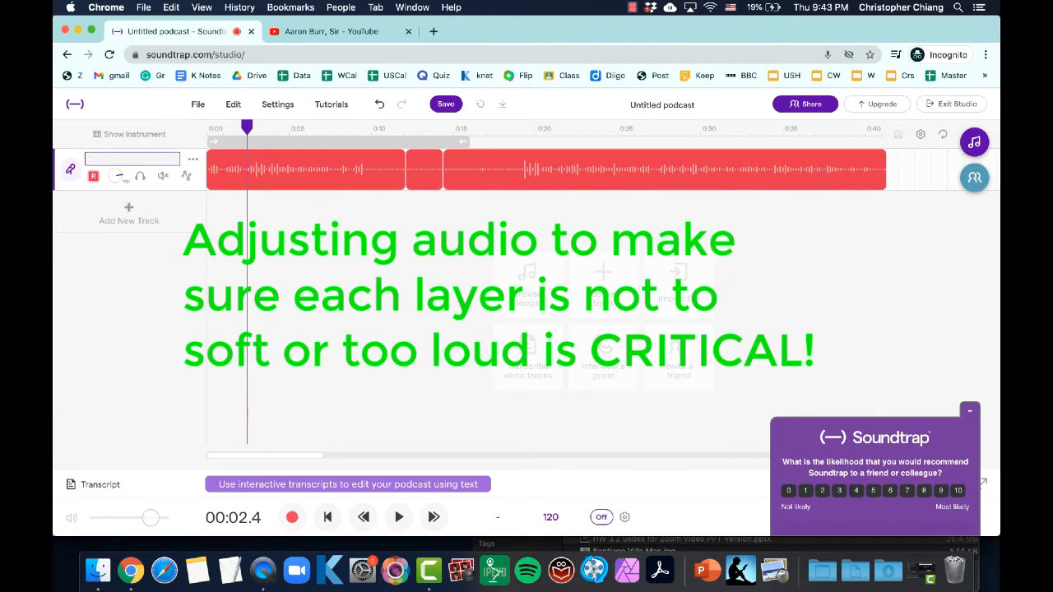
pyautogui.write('Master Dialogue')
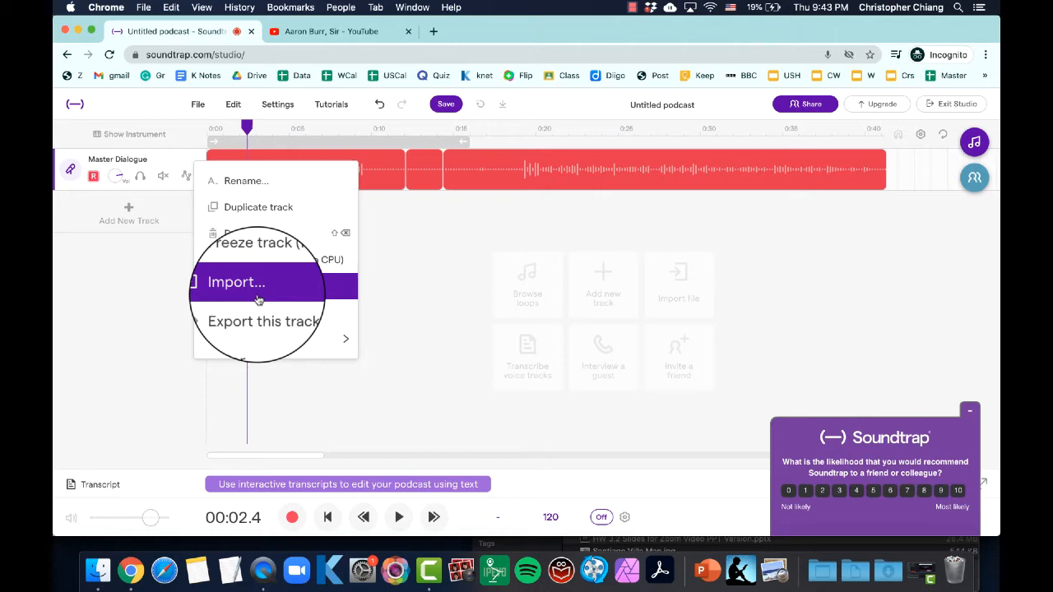
# Browse the Desktop in the import dialog, then bring up the add-track choices.
pyautogui.click(237, 282)
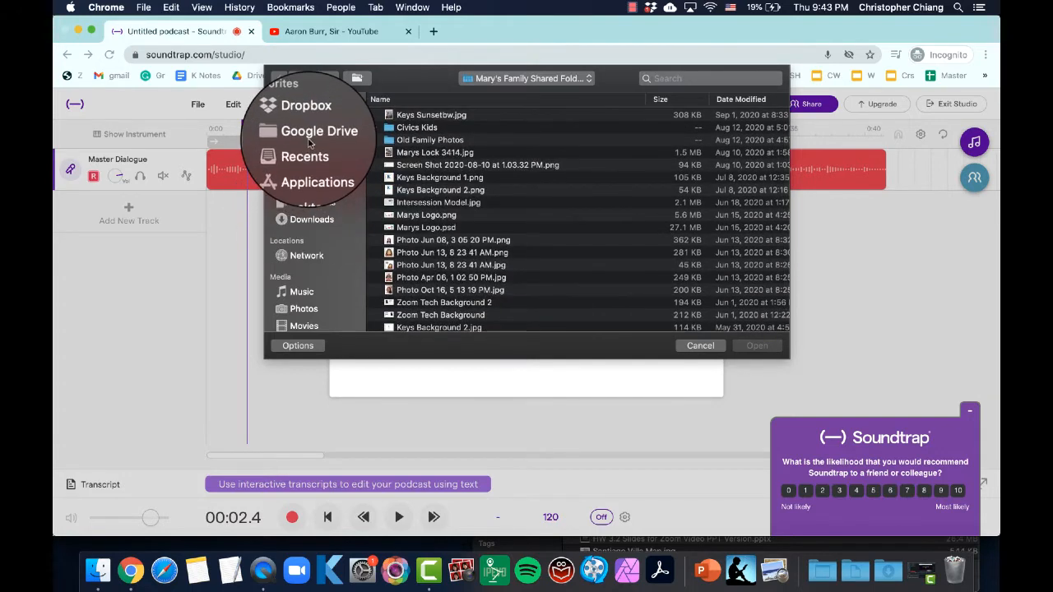
pyautogui.click(306, 185)
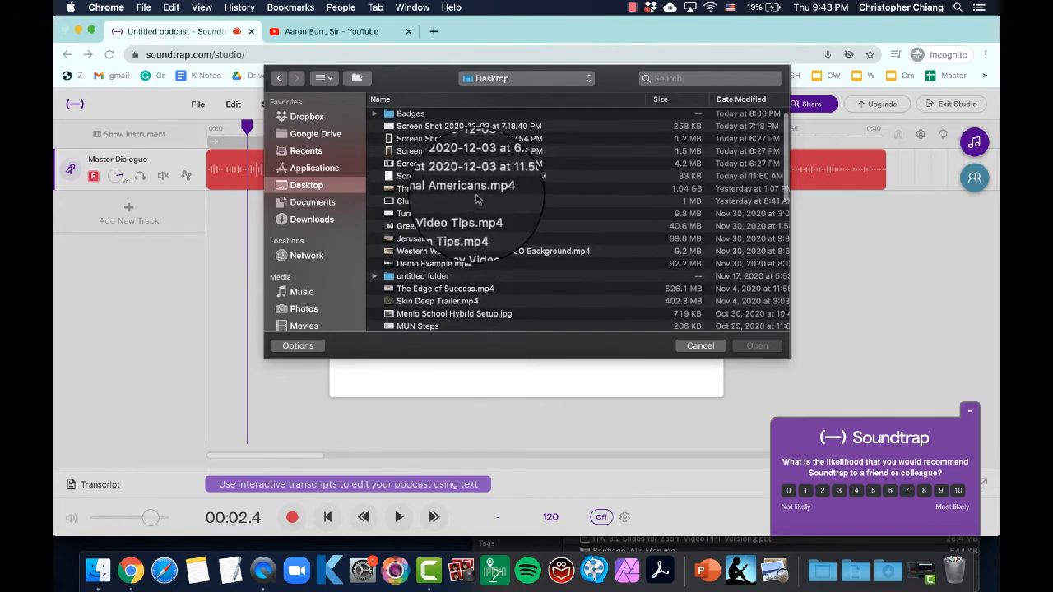
pyautogui.scroll(-3)
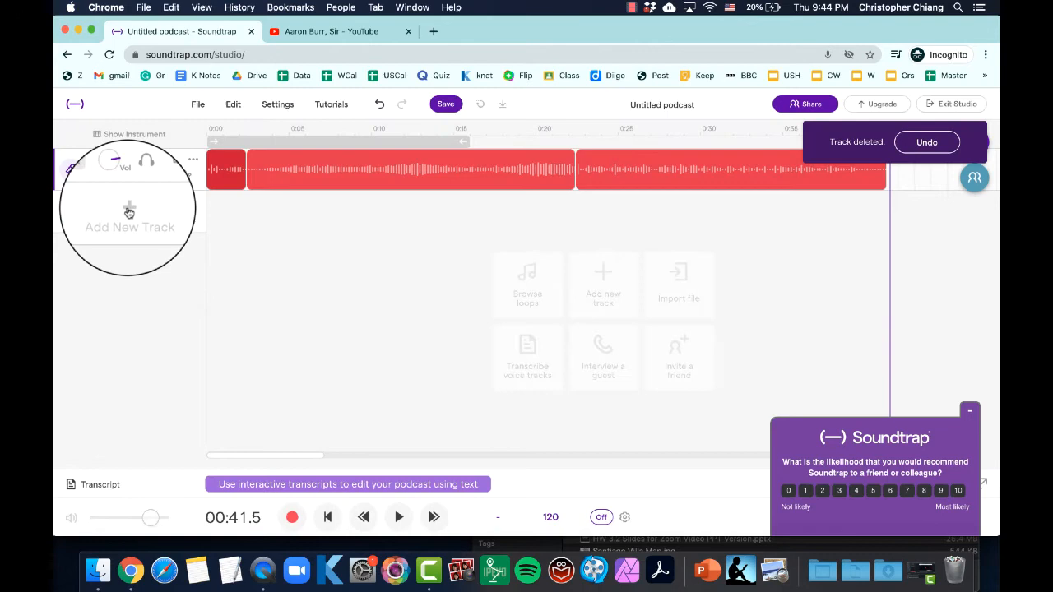
pyautogui.click(129, 220)
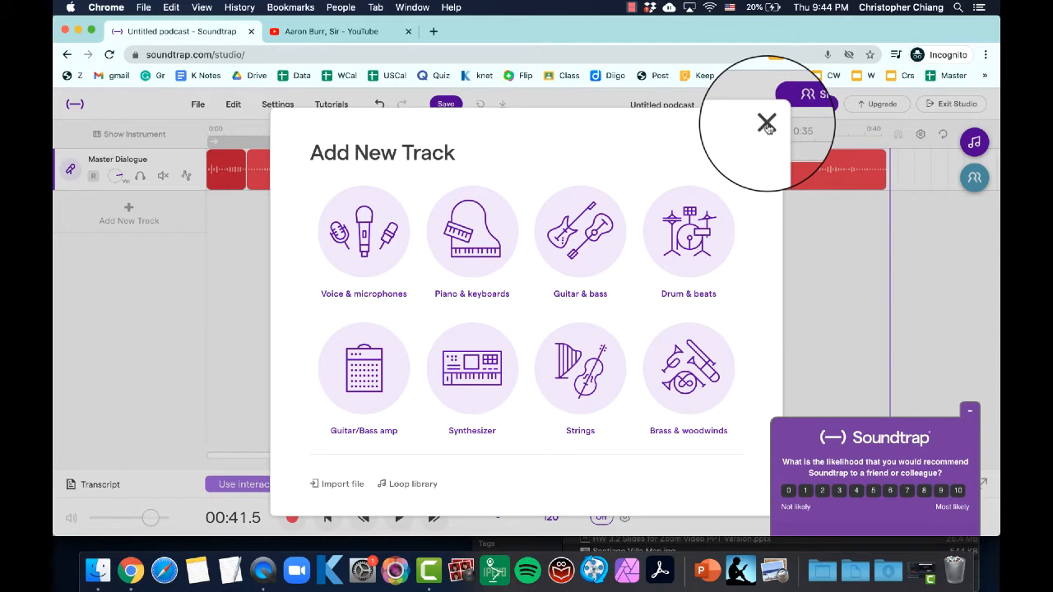
pyautogui.moveTo(363, 232)
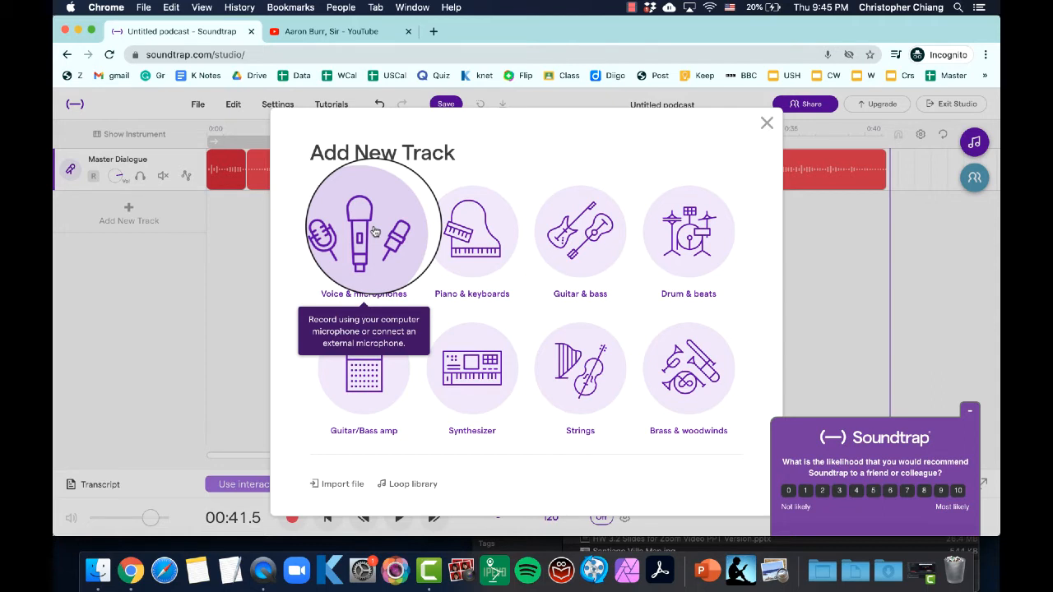
pyautogui.moveTo(672, 184)
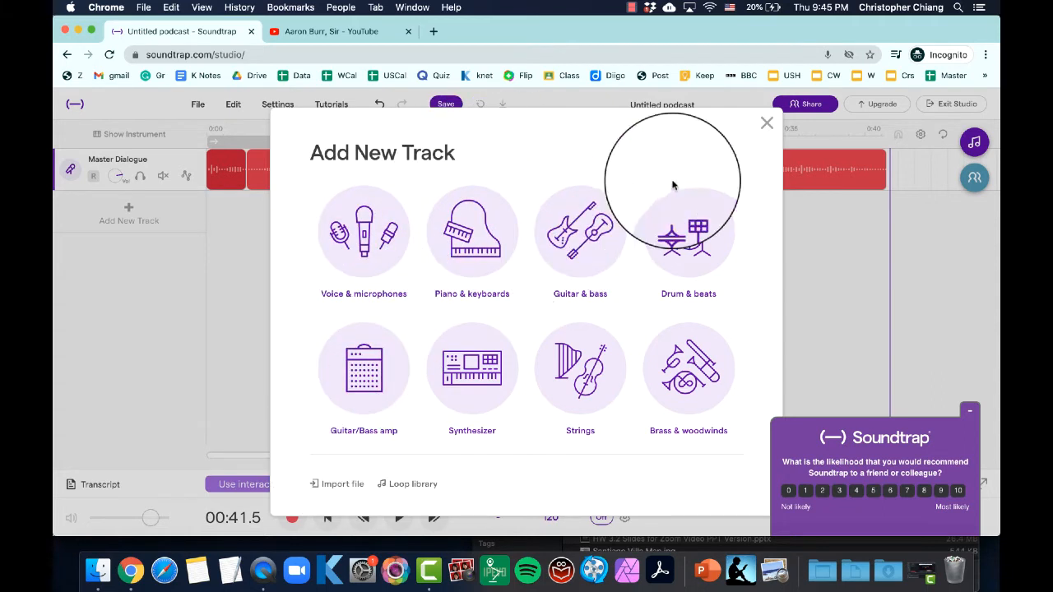
# Dismiss the add-track choices without adding and switch to QuickTime Player.
pyautogui.click(767, 121)
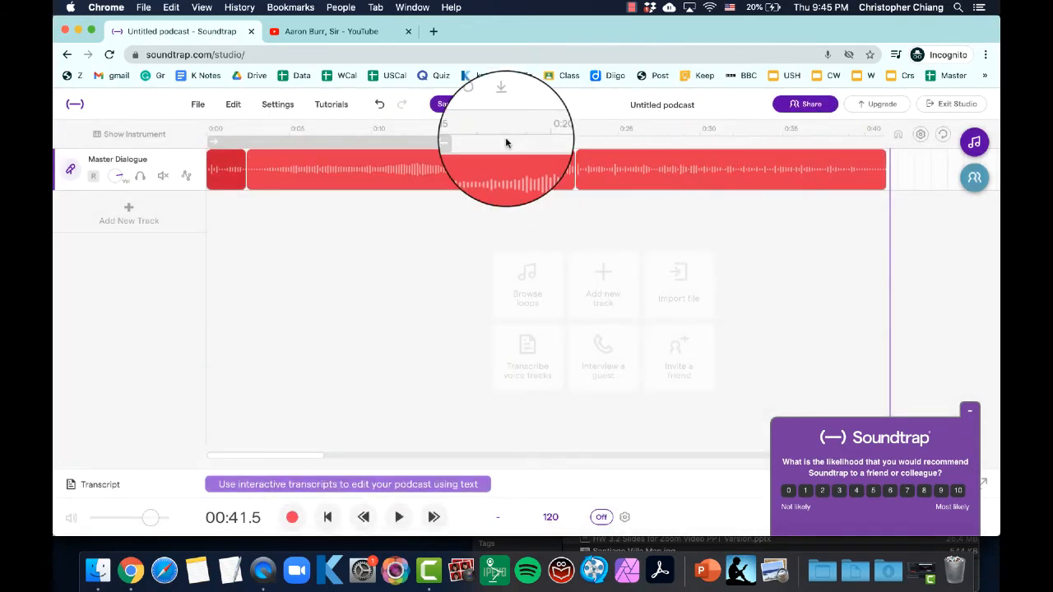
pyautogui.click(333, 31)
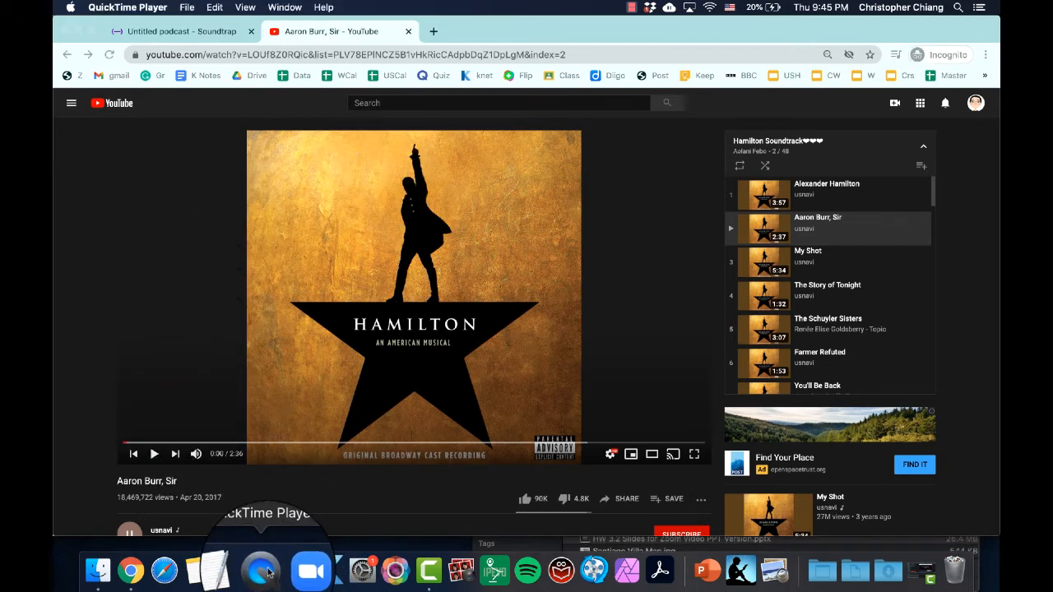
# Show QuickTime Player's File menu with the New Audio Recording option.
pyautogui.click(188, 7)
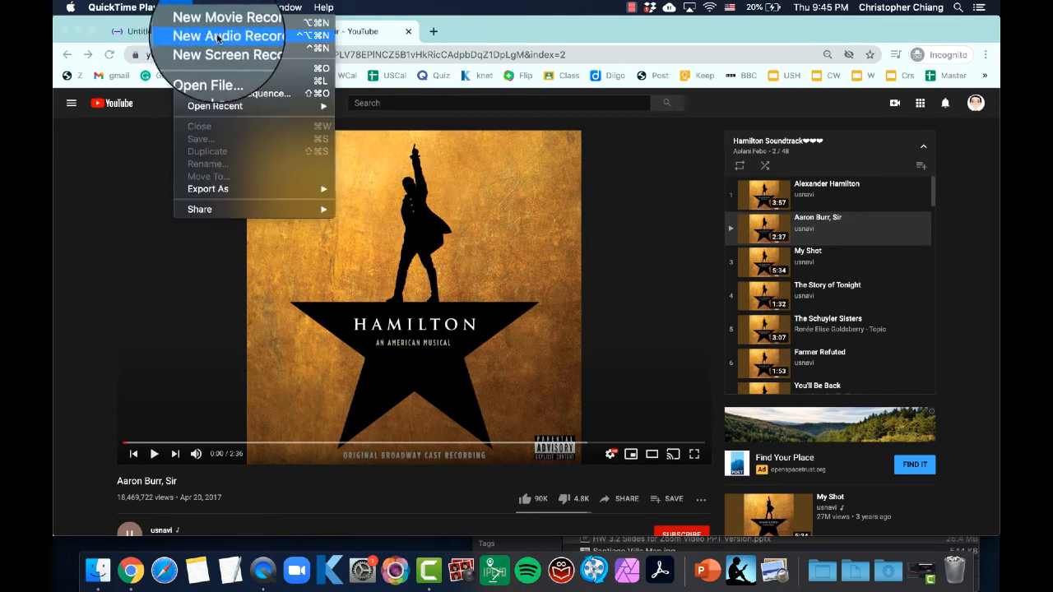
pyautogui.moveTo(208, 109)
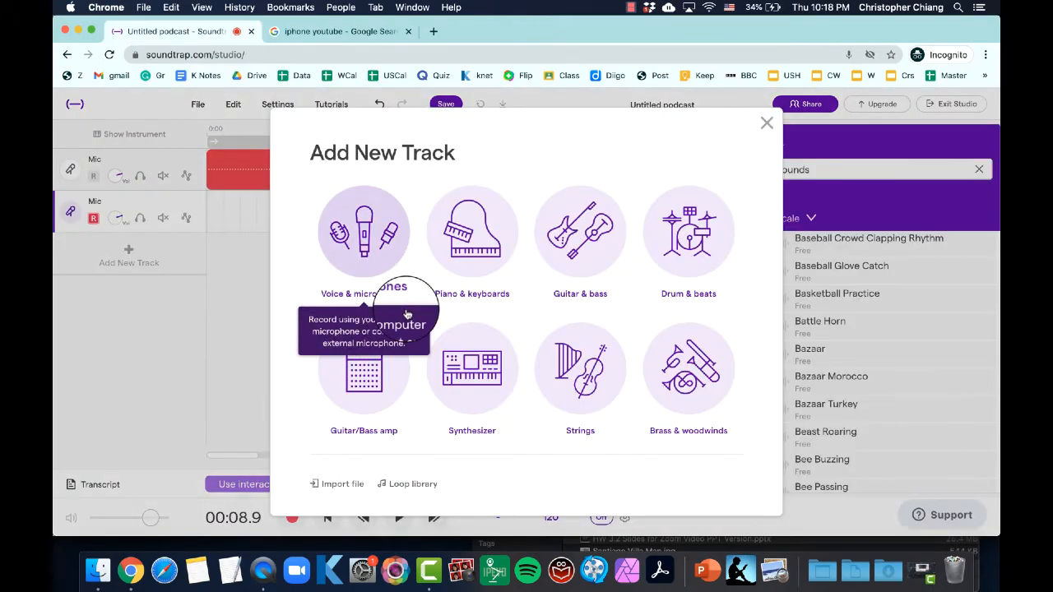
pyautogui.moveTo(655, 300)
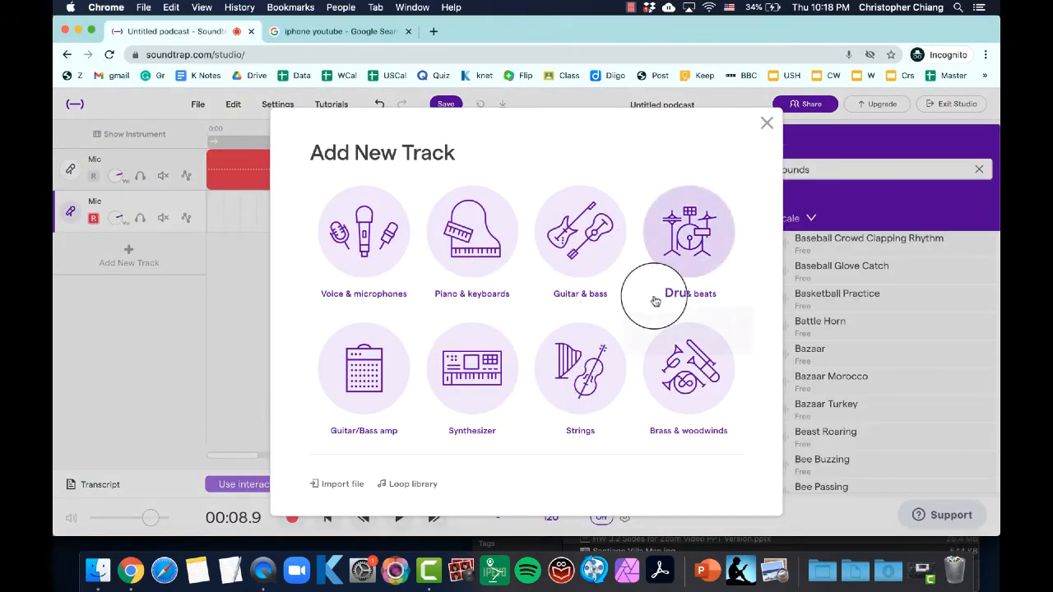
pyautogui.moveTo(406, 484)
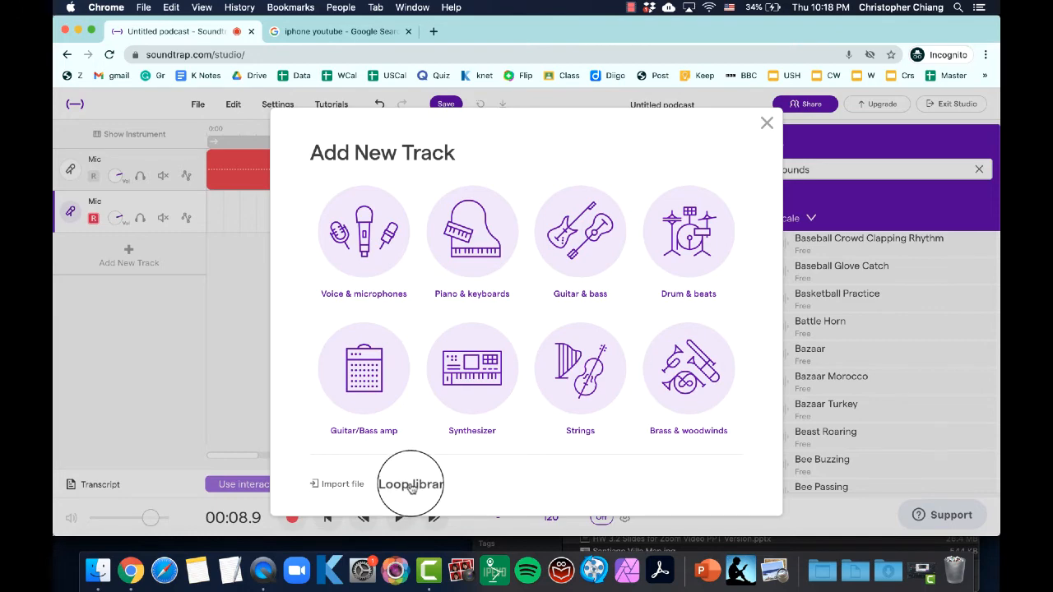
# Add the Bach_0000_10s loop from the loop library as a second track beneath Master Dialogue.
pyautogui.click(411, 484)
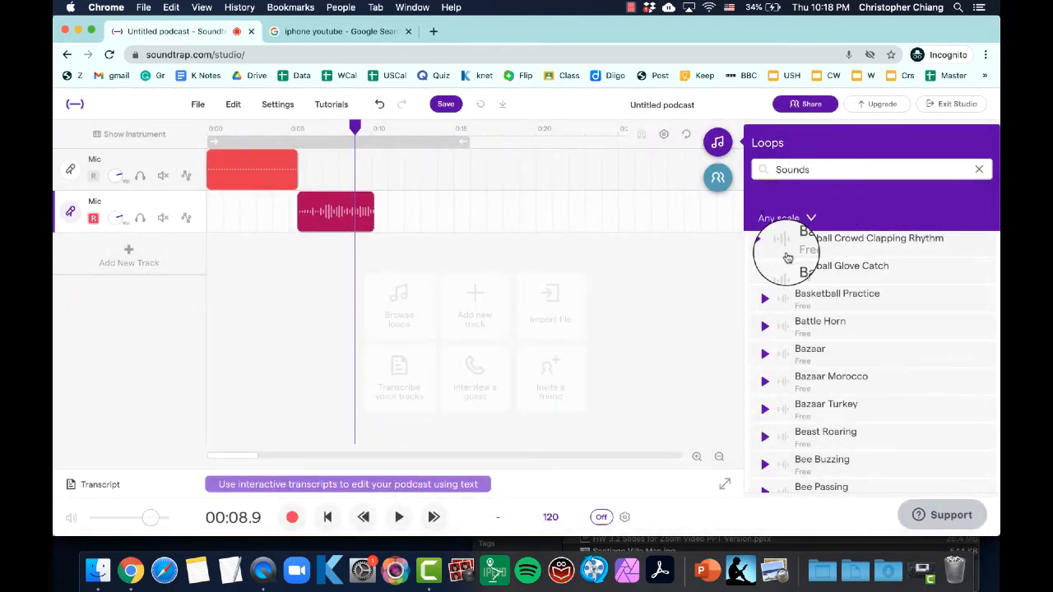
pyautogui.scroll(-3)
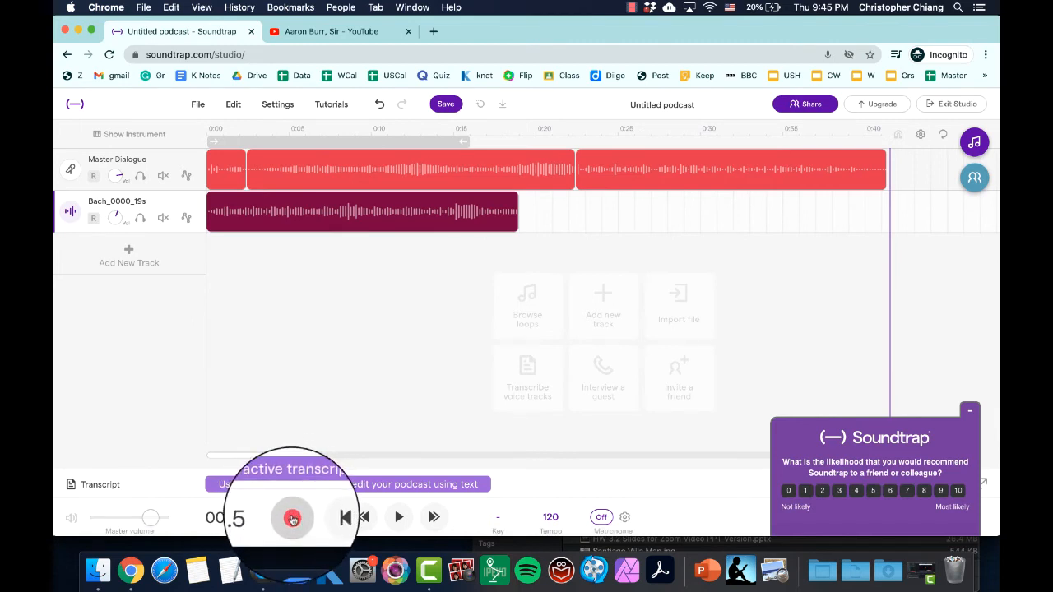
pyautogui.moveTo(293, 516)
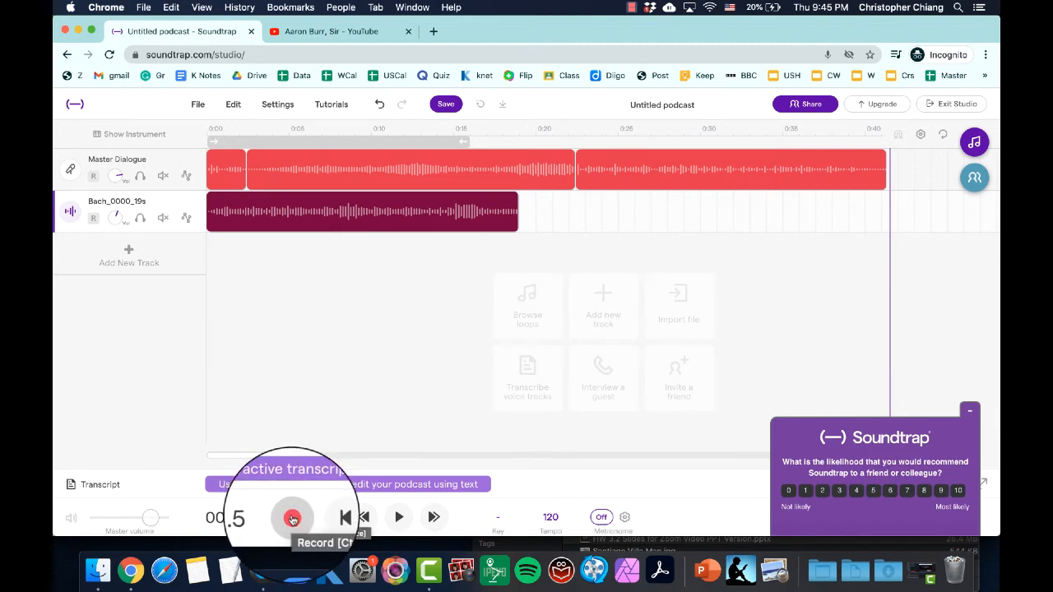
# Save the podcast project with its Master Dialogue and loop tracks.
pyautogui.click(293, 517)
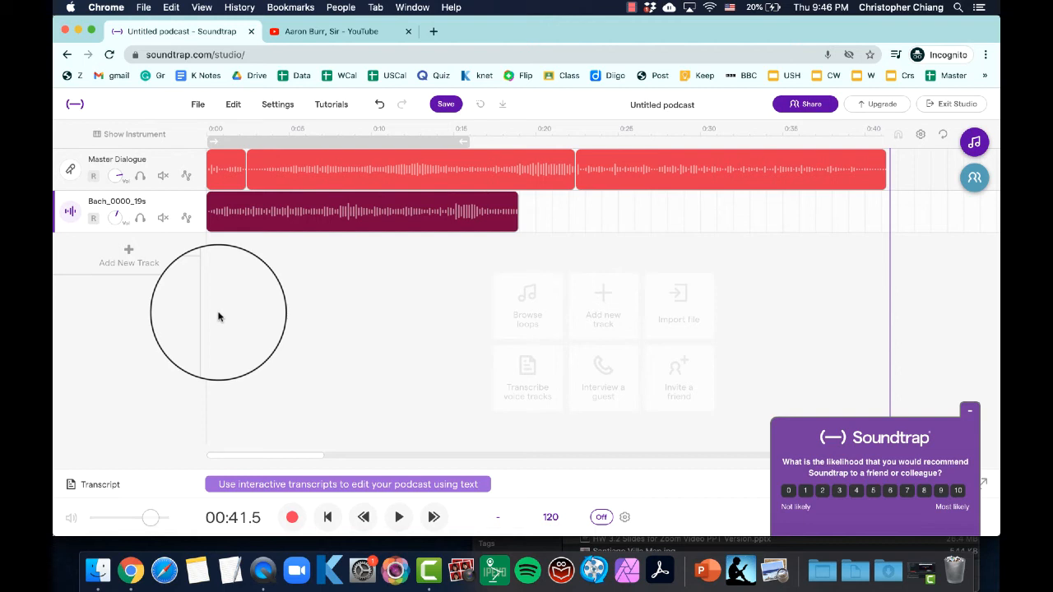
pyautogui.click(293, 516)
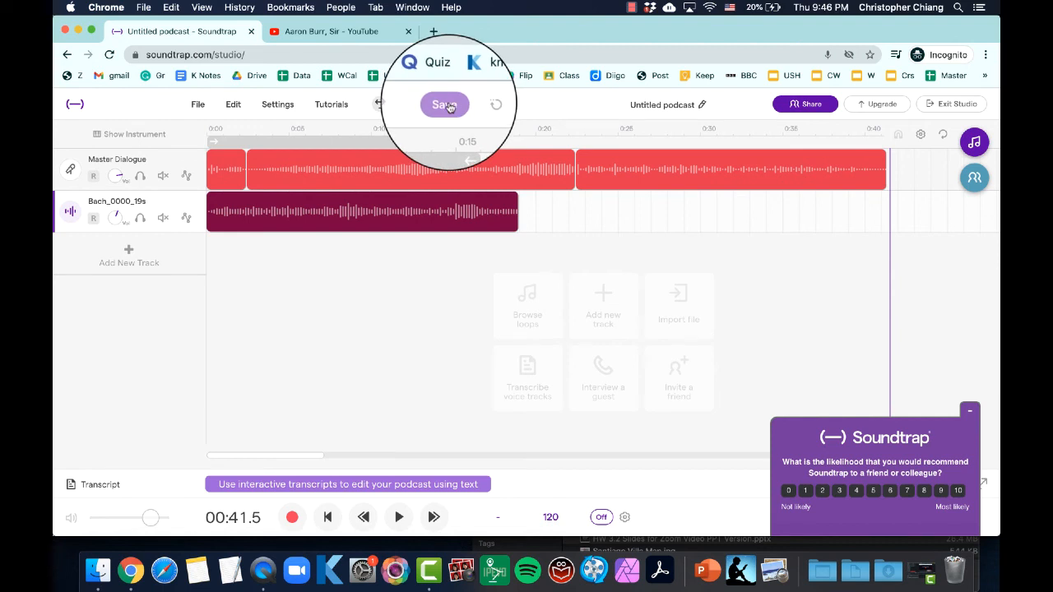
pyautogui.click(444, 106)
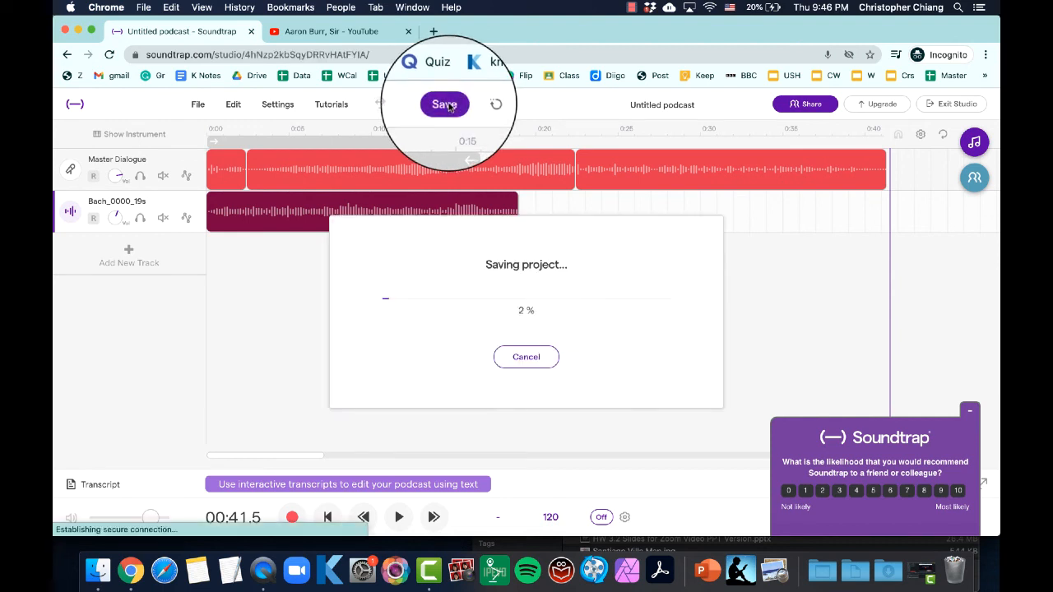